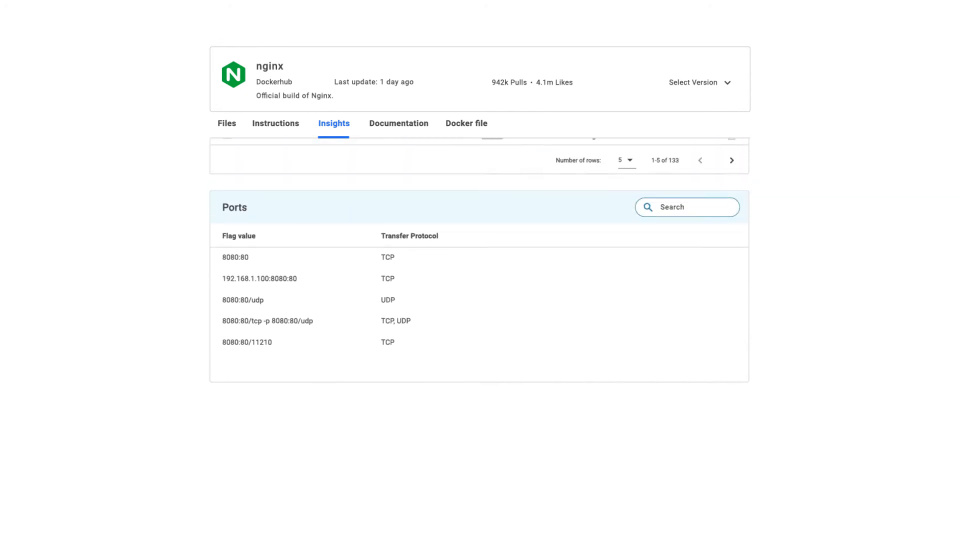
pyautogui.scroll(-3)
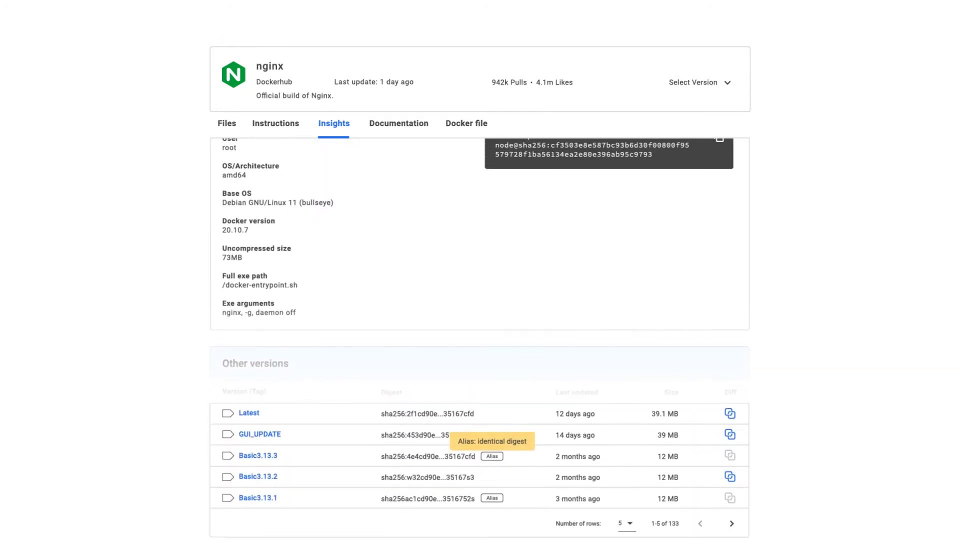